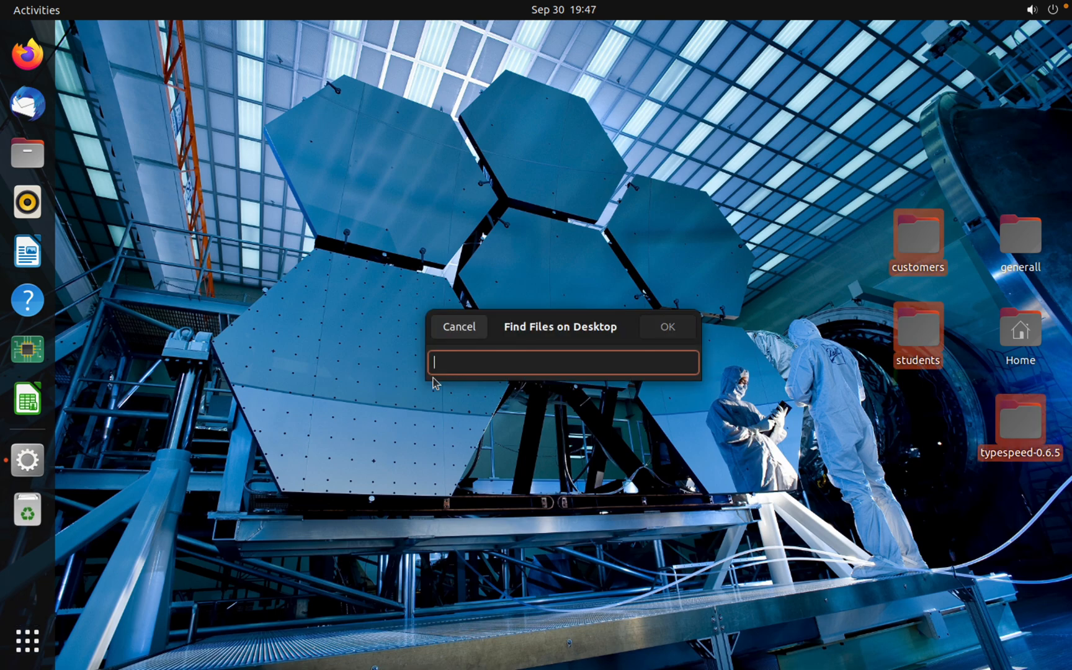
Step: Dismiss the file search and launch Terminal from the applications grid
left_click(458, 327)
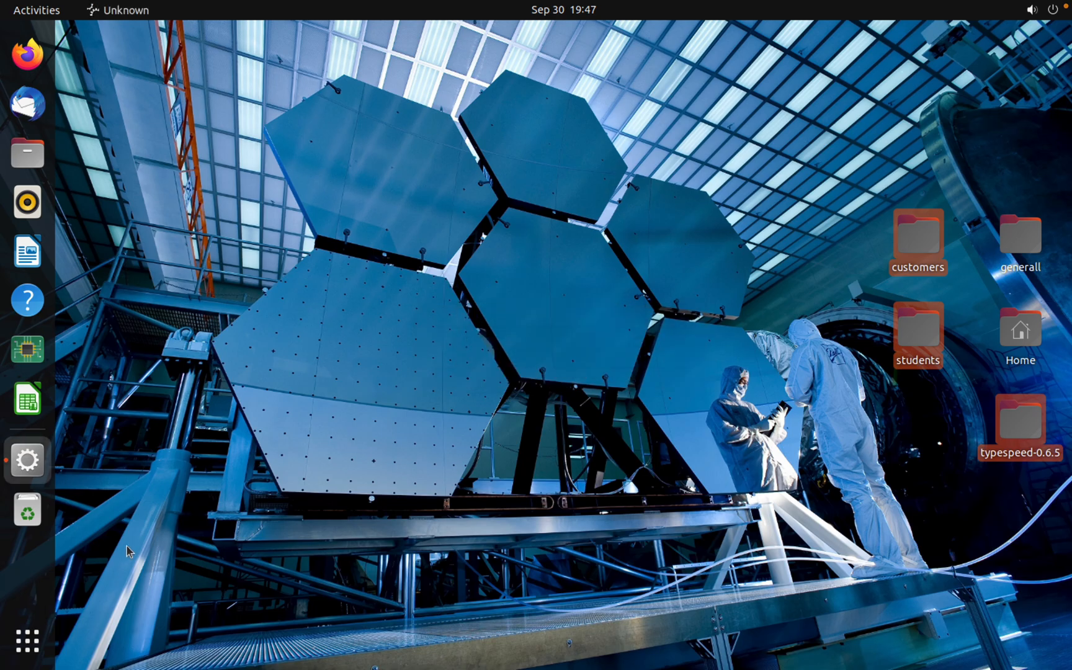
left_click(26, 640)
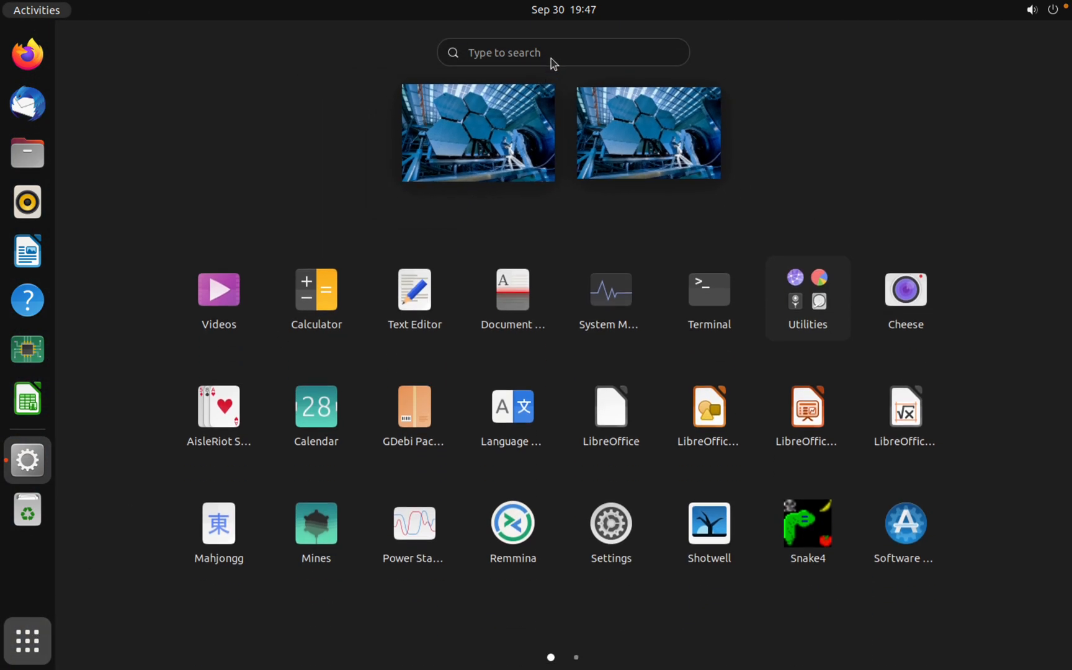
left_click(708, 289)
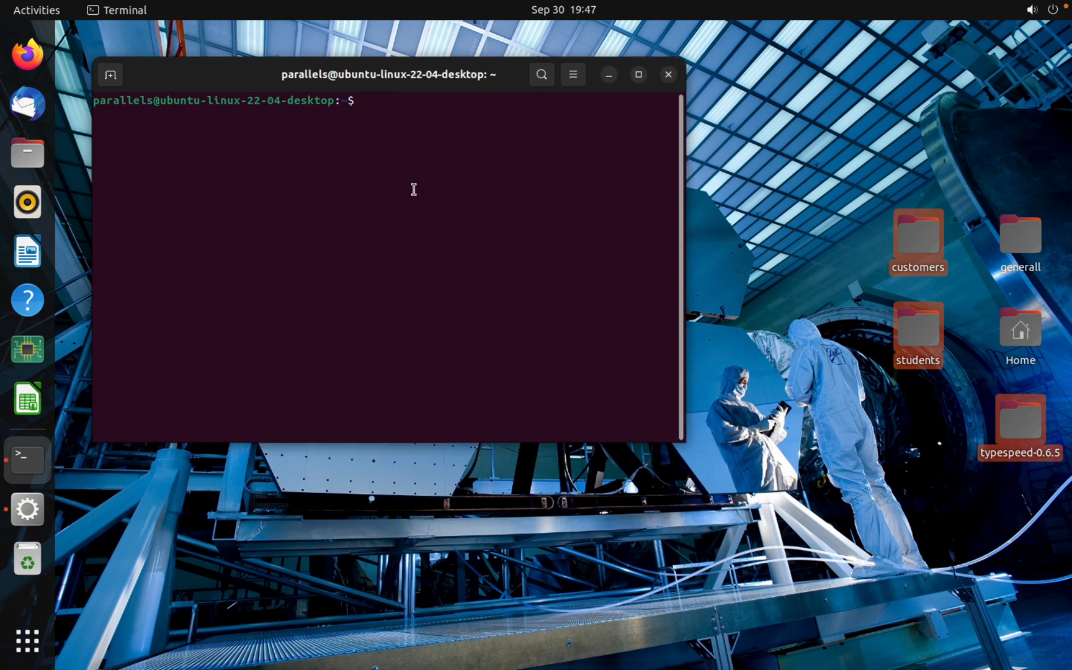
Step: Run gnome-system-monitor from the prompt to start System Monitor
type("gno")
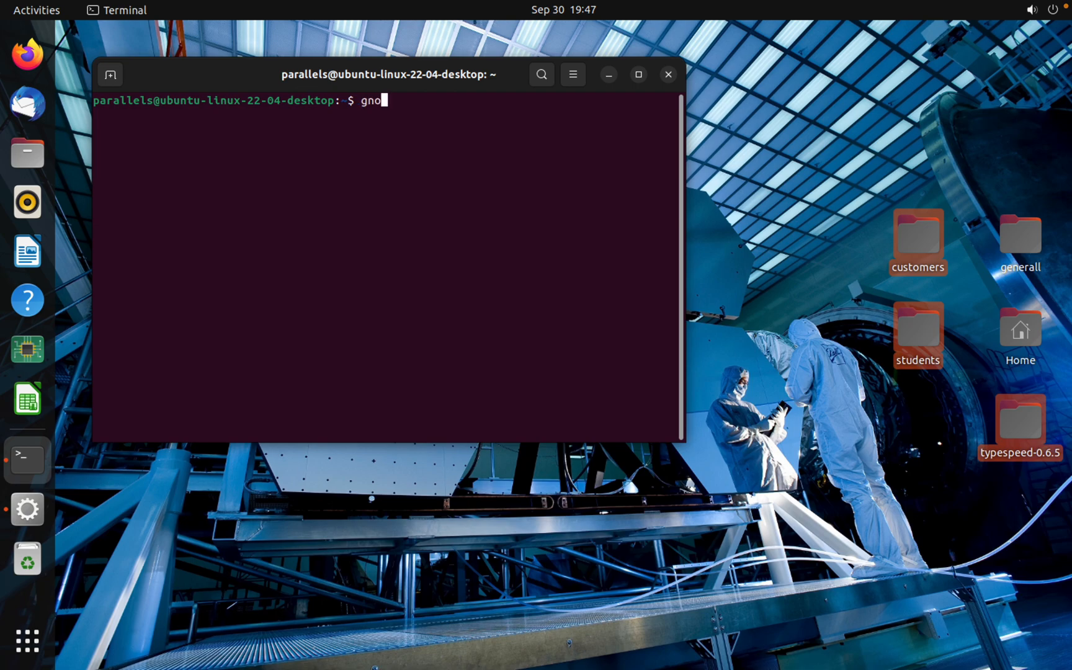
type("me")
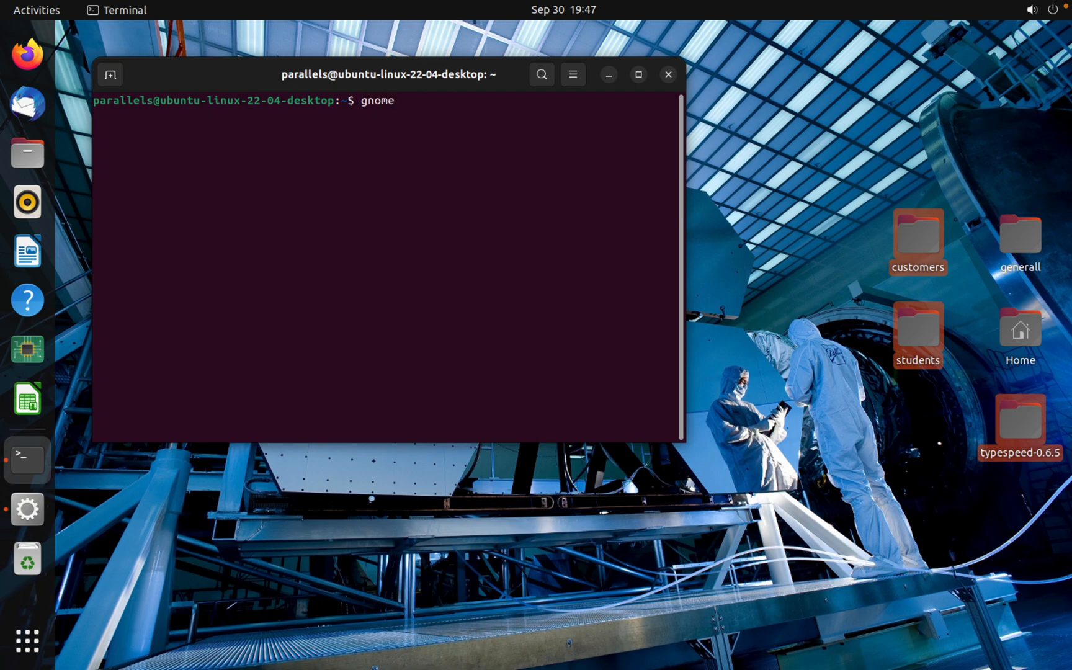
type("-s")
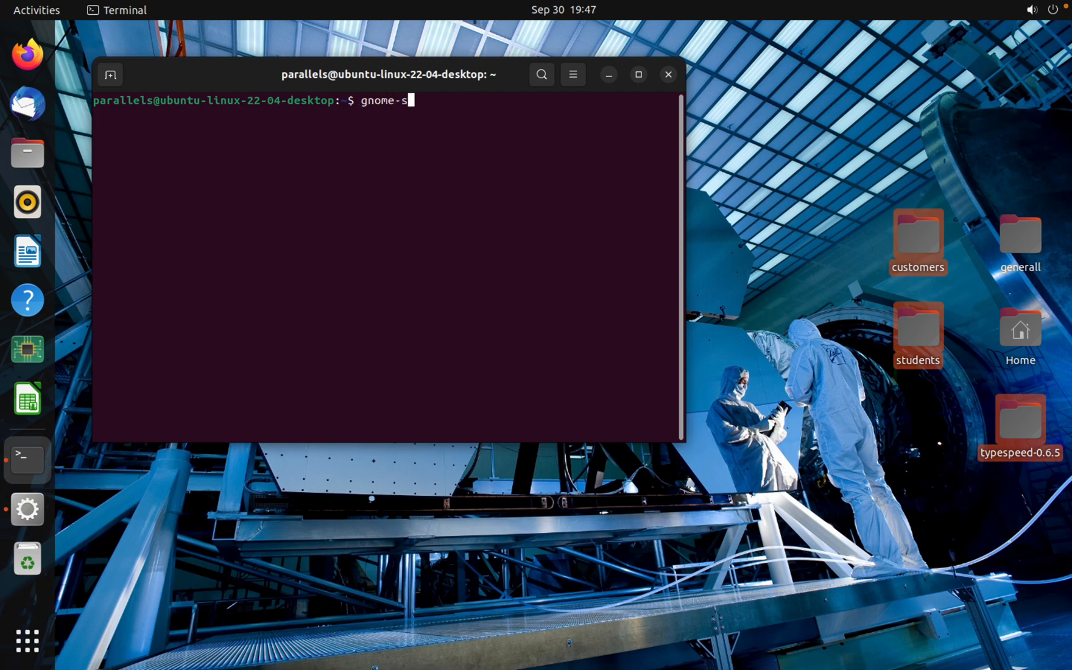
type("y")
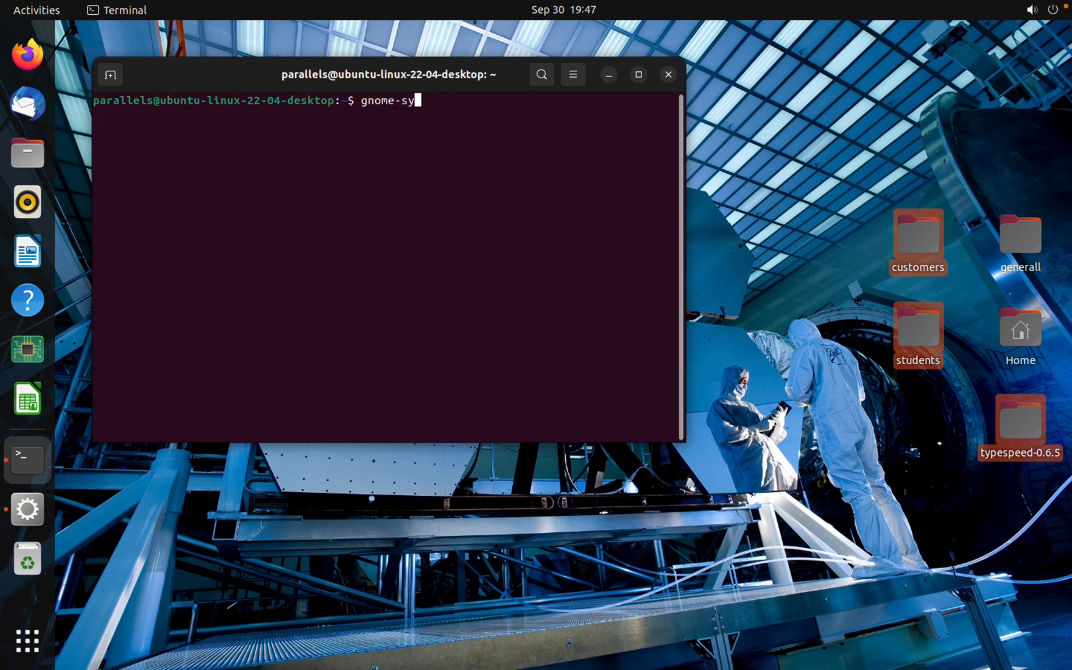
type("stem-")
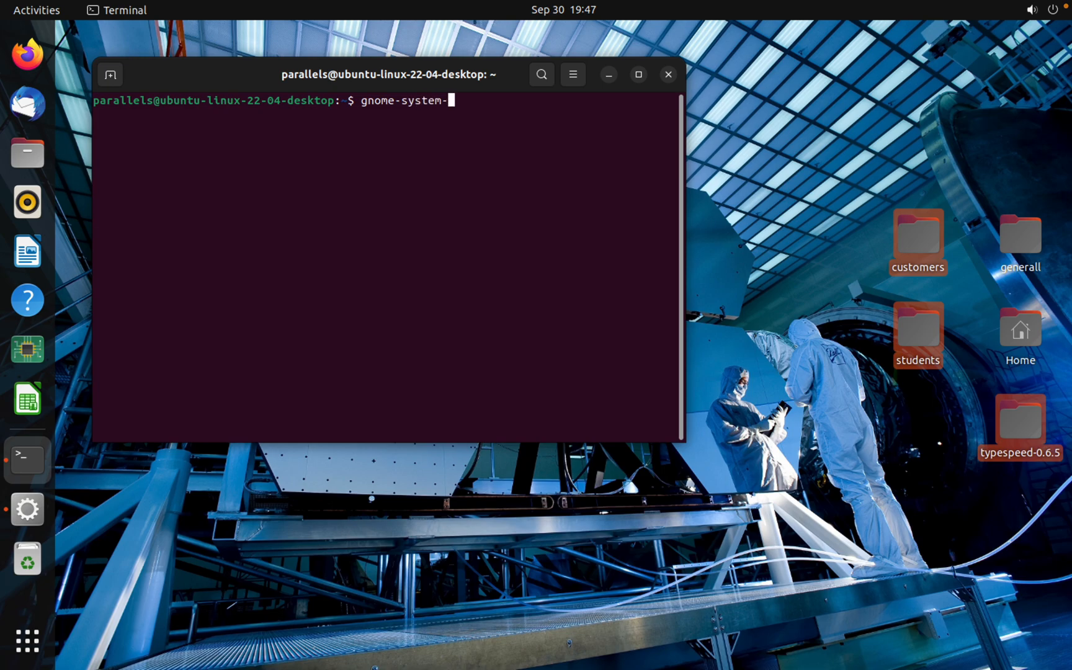
type("monitor")
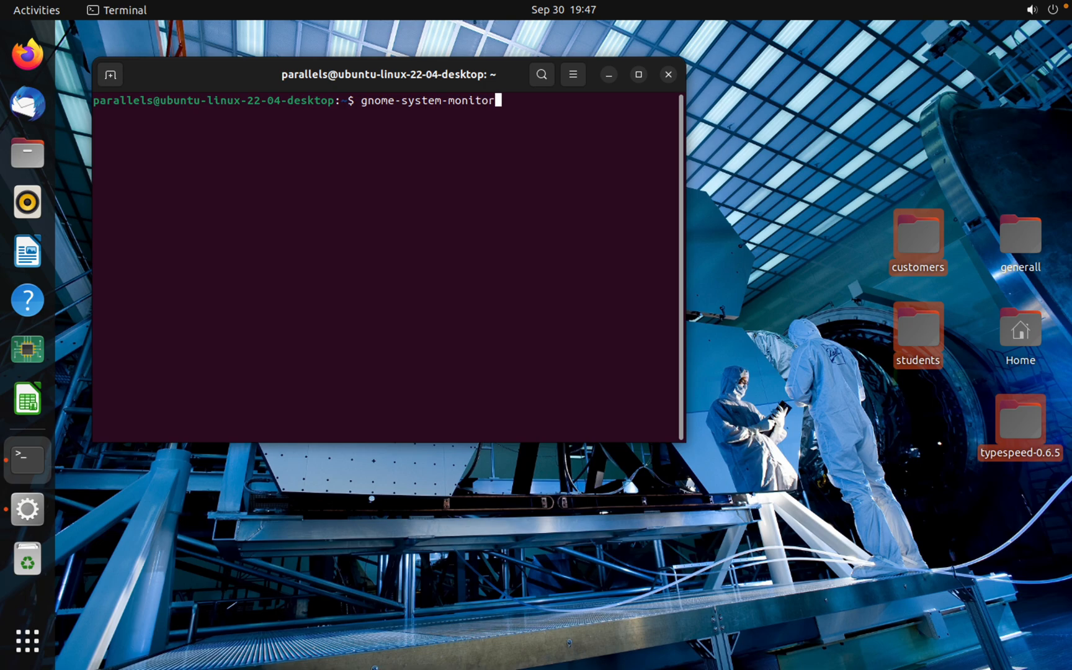
key("Return")
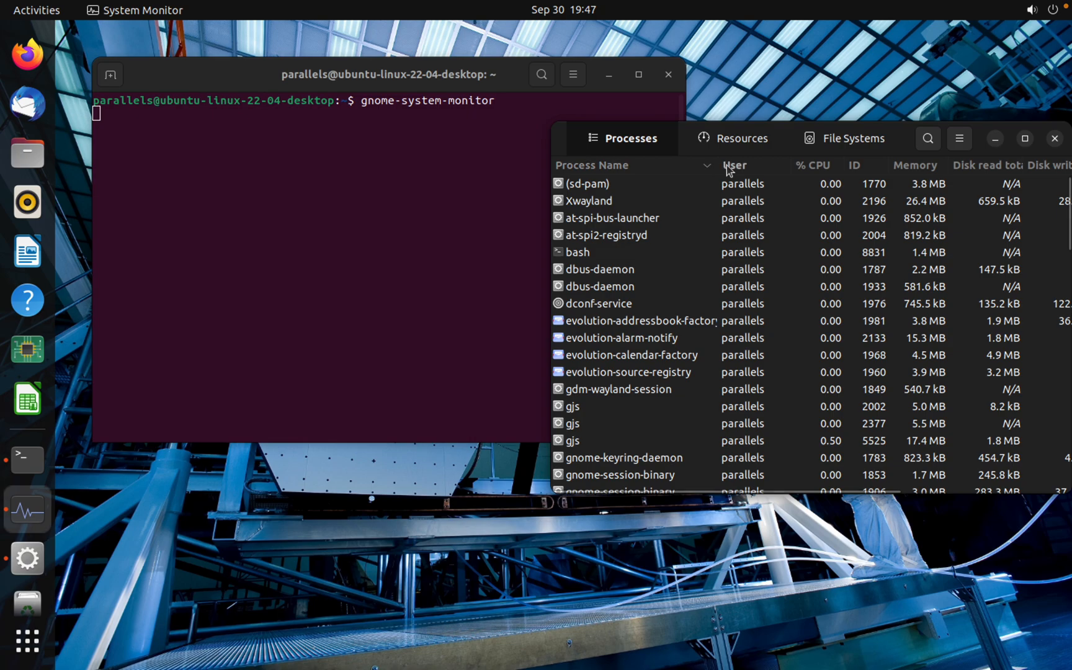
mouse_move(825, 170)
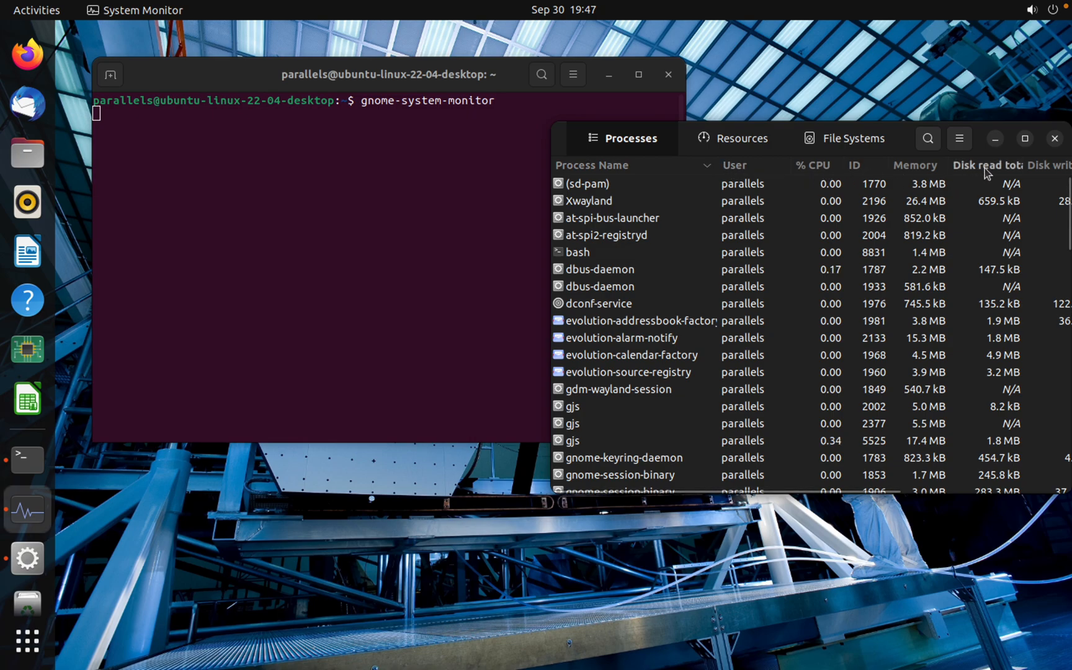
mouse_move(874, 177)
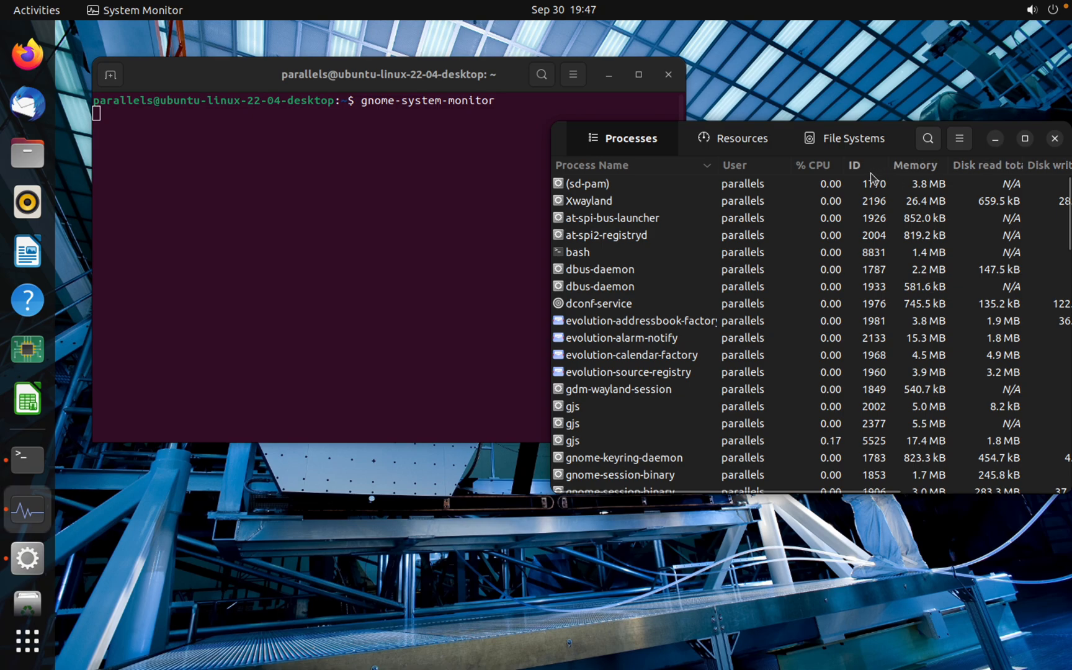
mouse_move(588, 151)
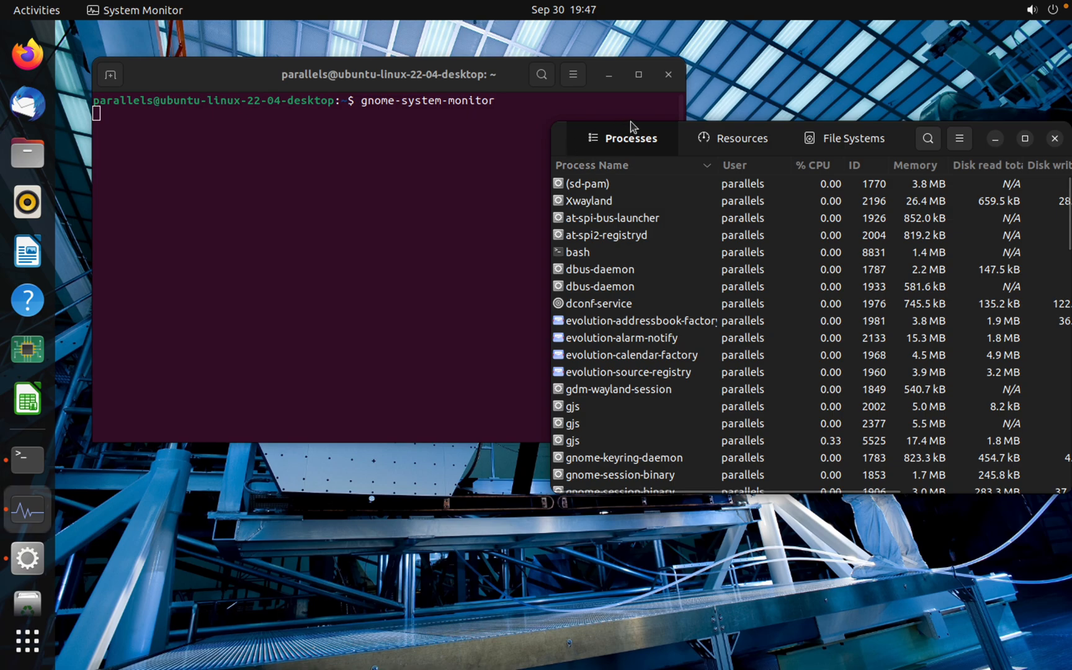
mouse_move(310, 188)
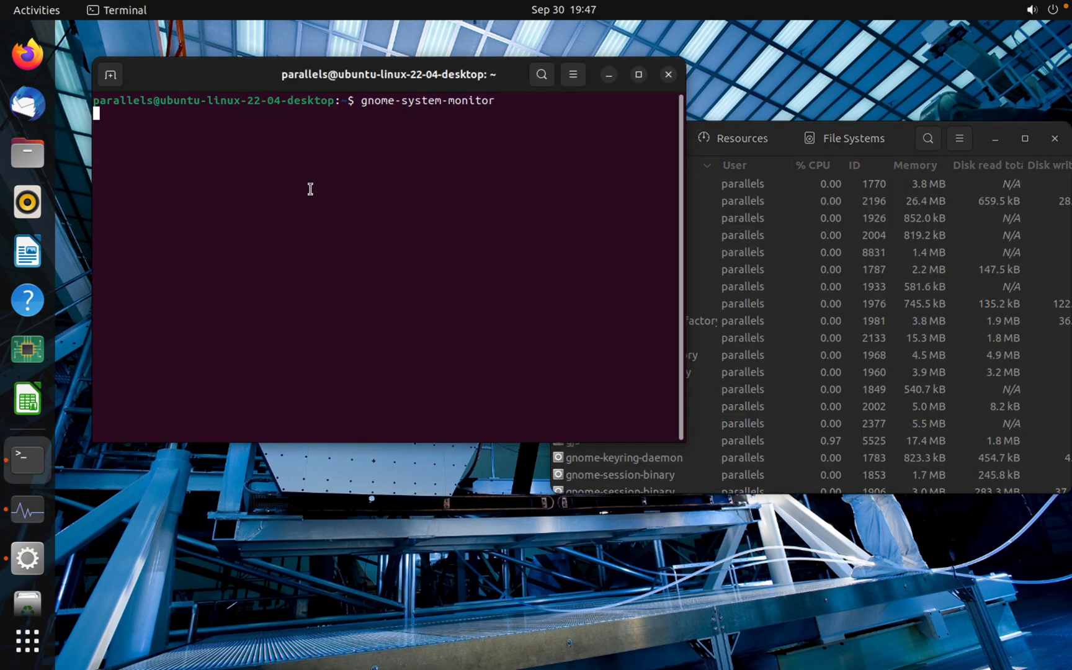
Step: Interrupt the running System Monitor with Ctrl+C, returning to a fresh prompt
key("ctrl+c")
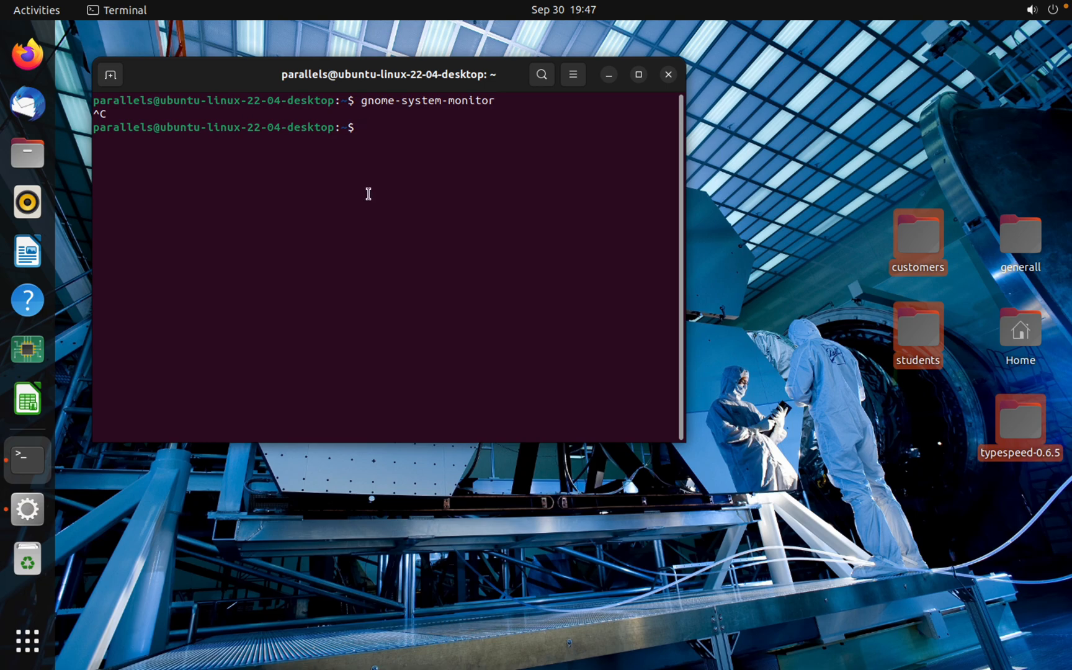
mouse_move(28, 641)
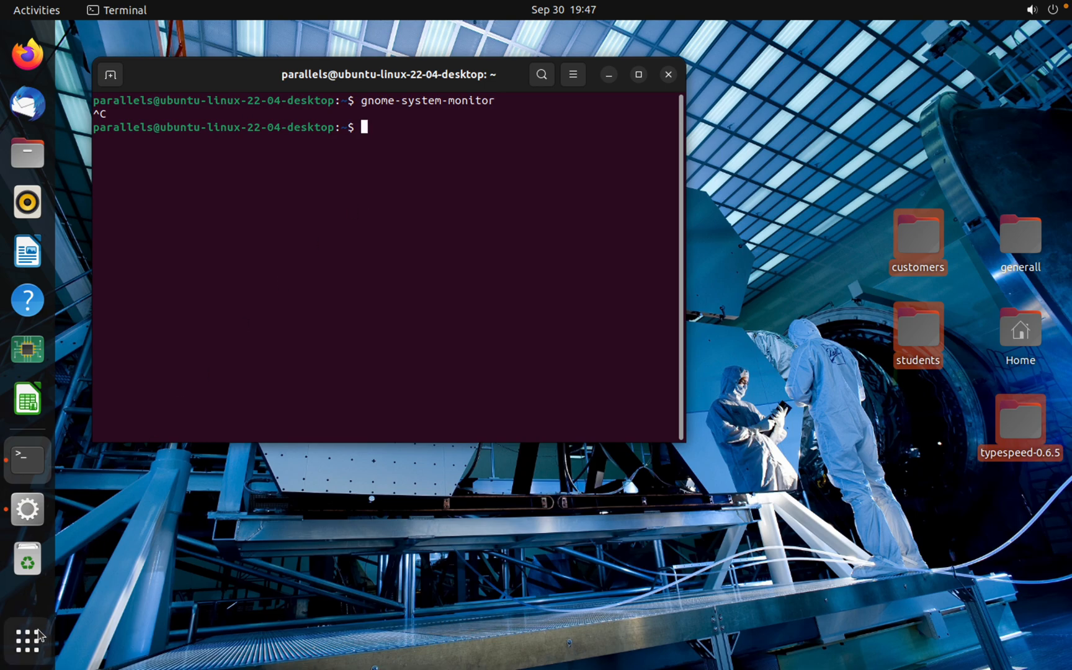
Step: Search the app overview for 'system' and launch System Monitor
left_click(27, 641)
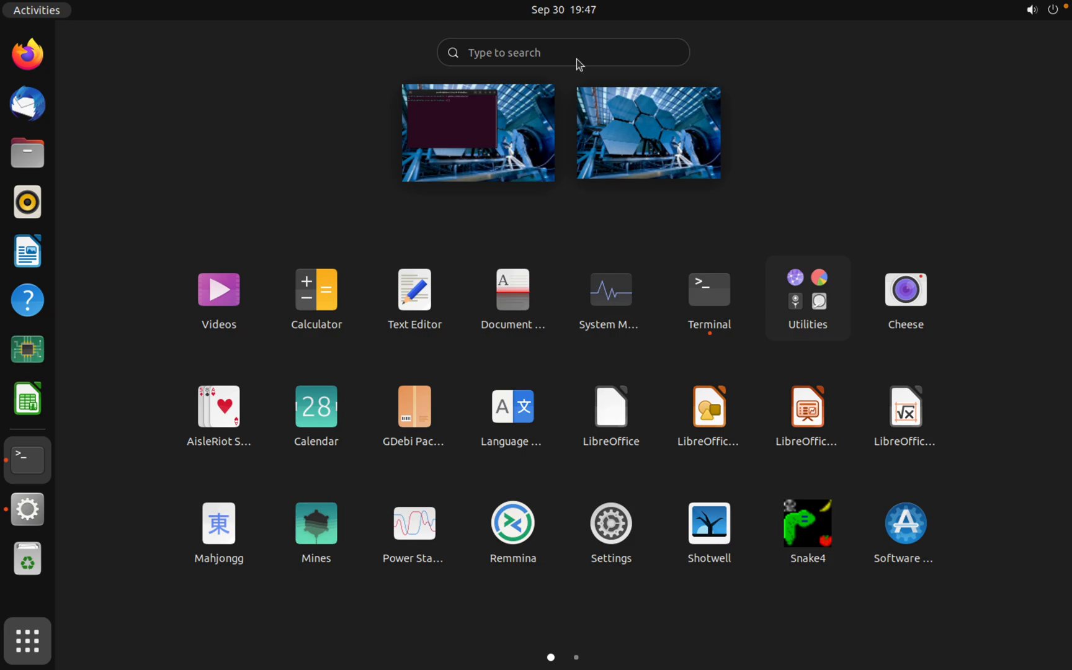
left_click(647, 131)
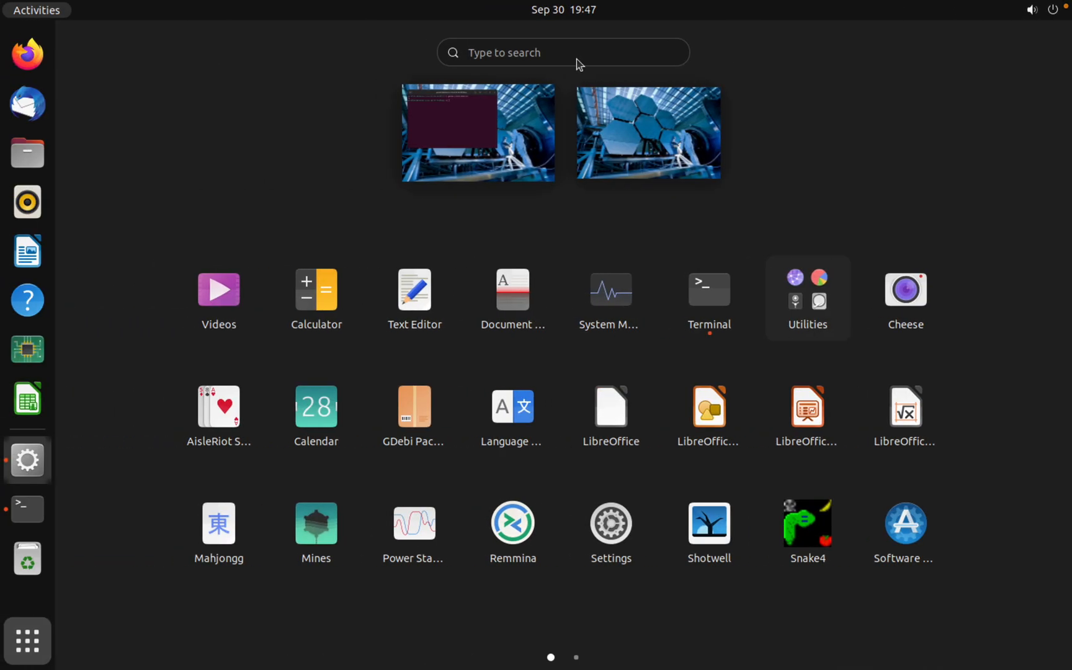
left_click(562, 52)
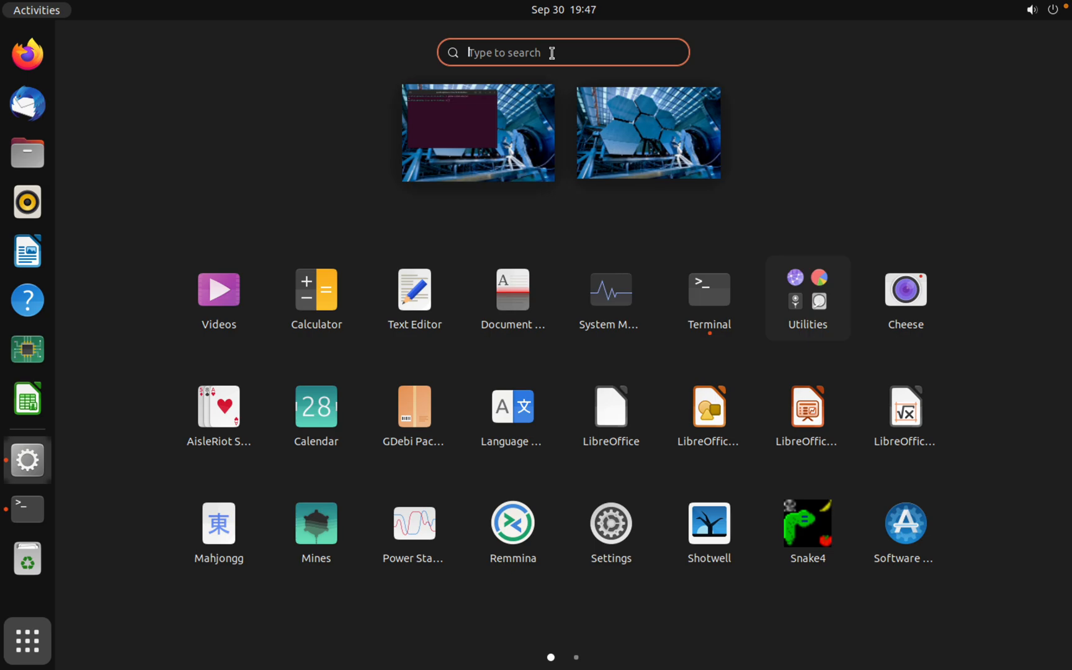
type("szst")
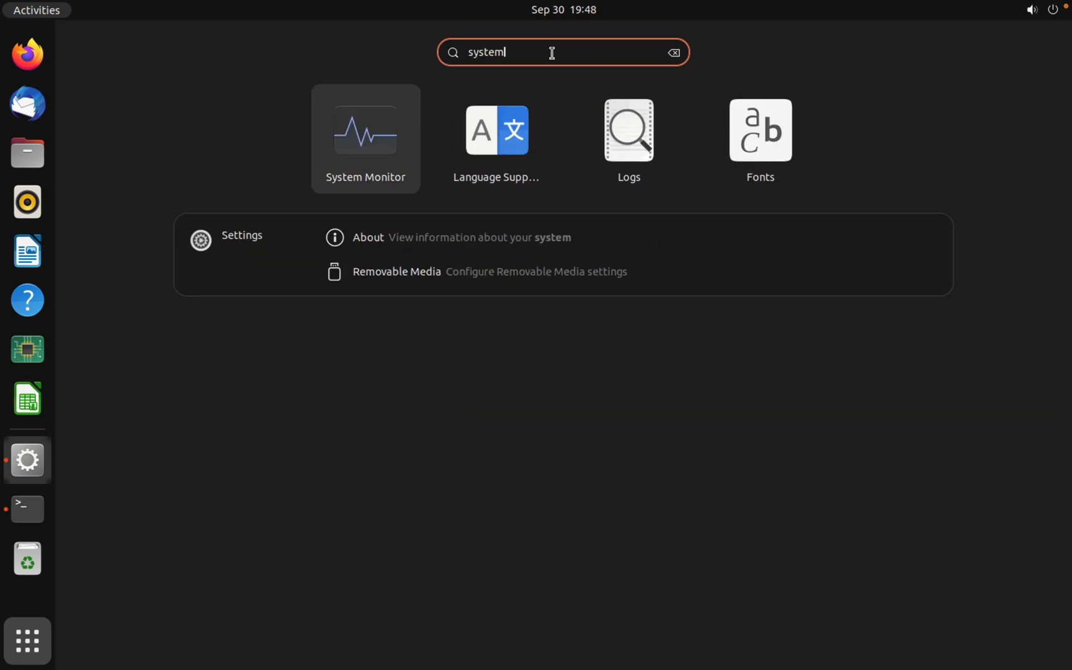
mouse_move(402, 137)
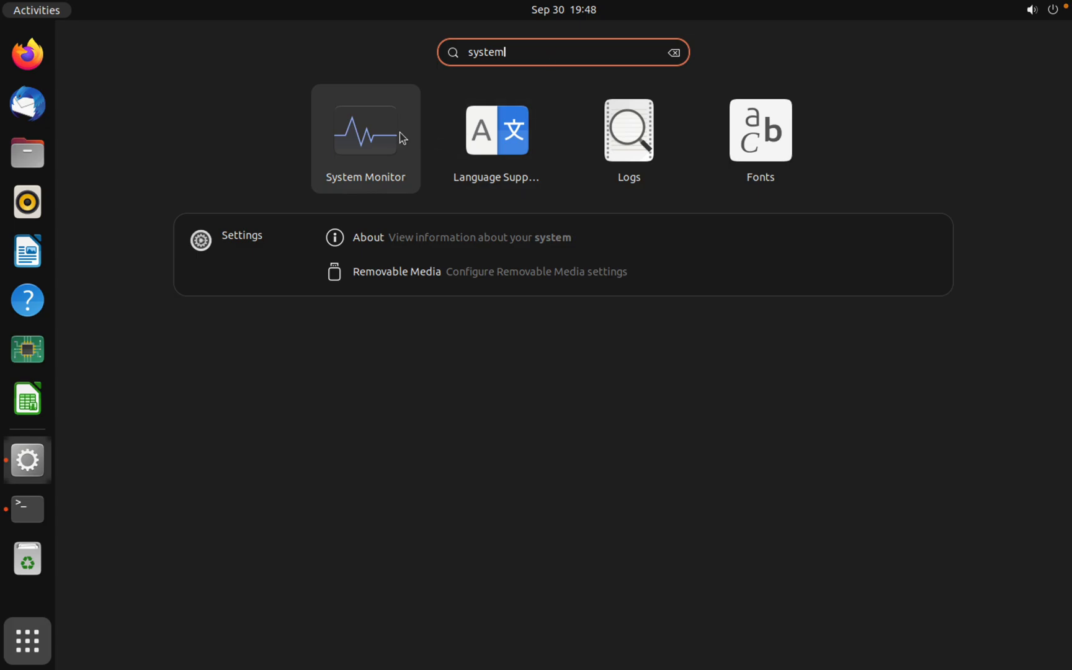
left_click(364, 130)
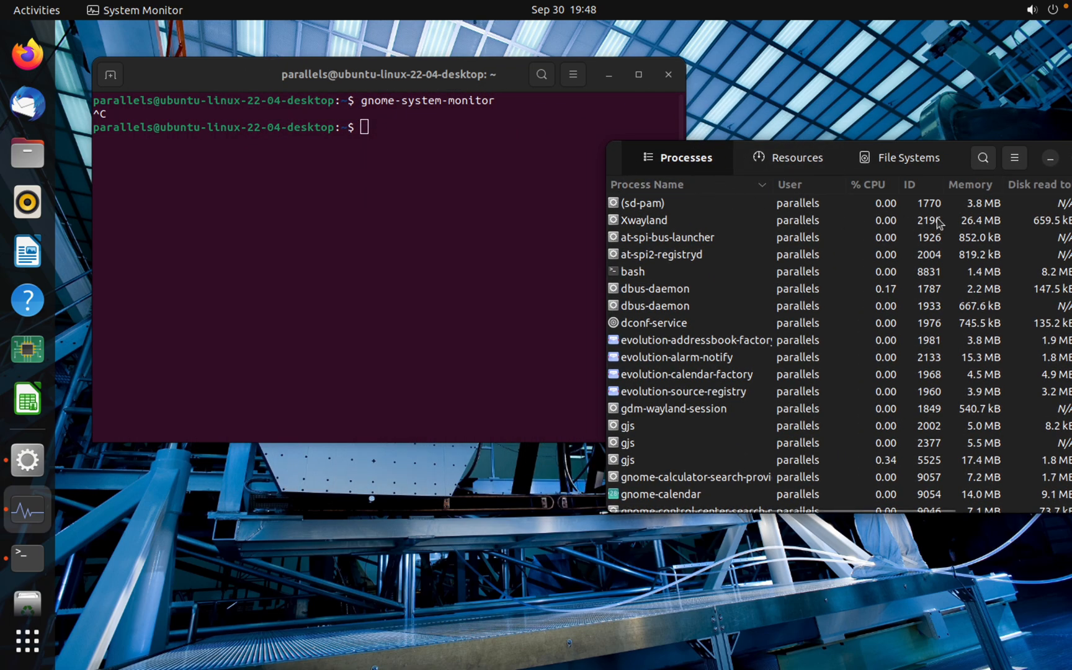
mouse_move(481, 197)
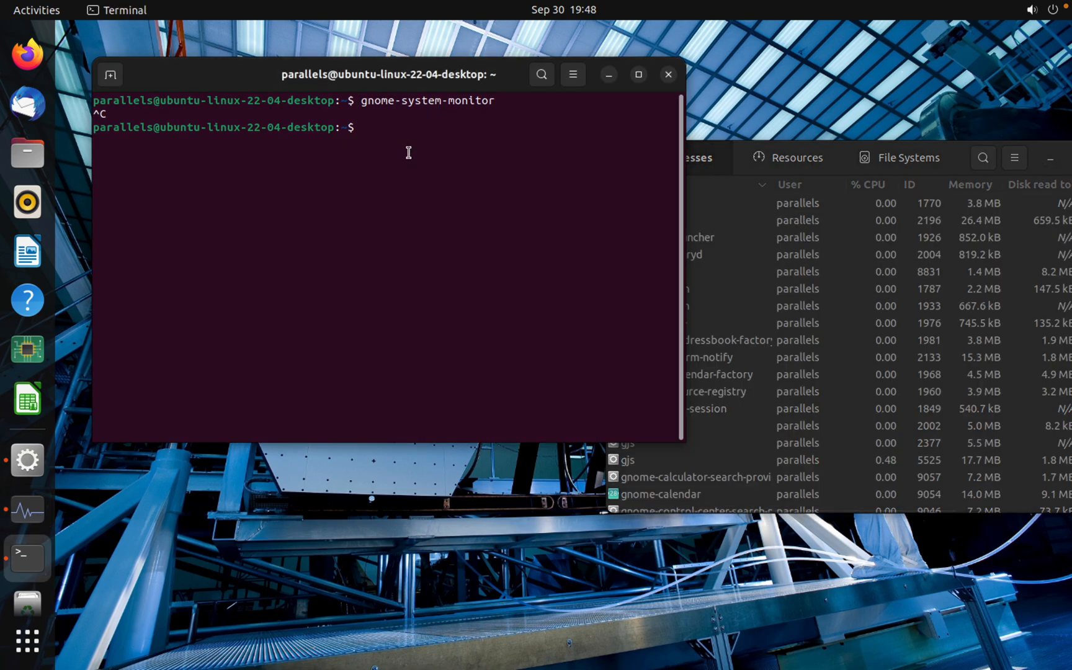
Step: Enter the partial command 'sudo kill 9' at the Terminal prompt
type("sudo kill")
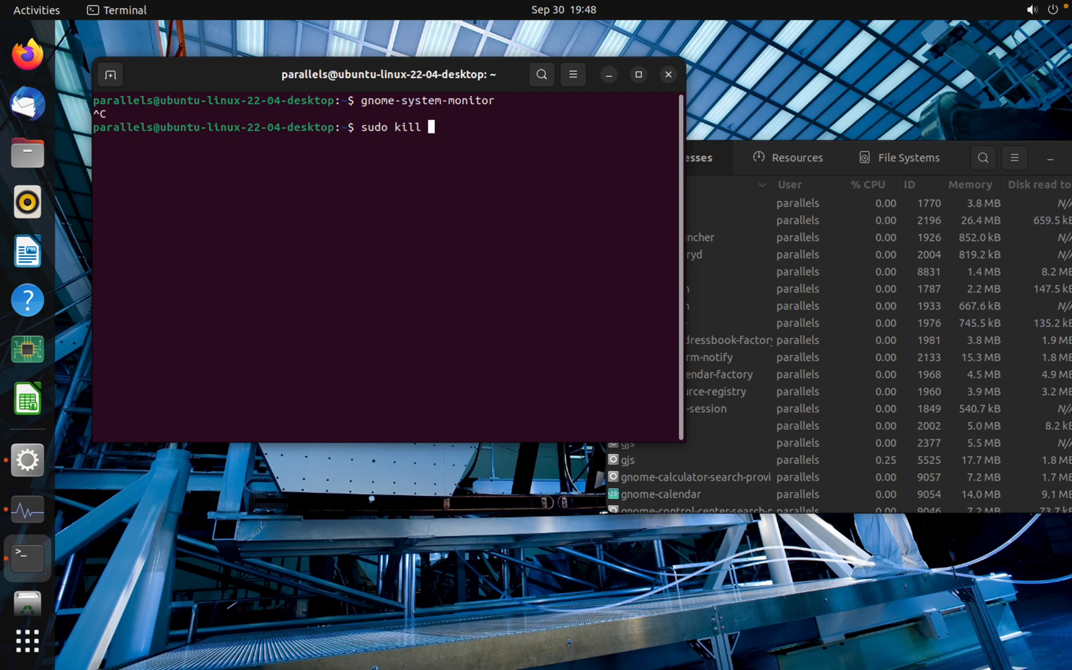
type("9")
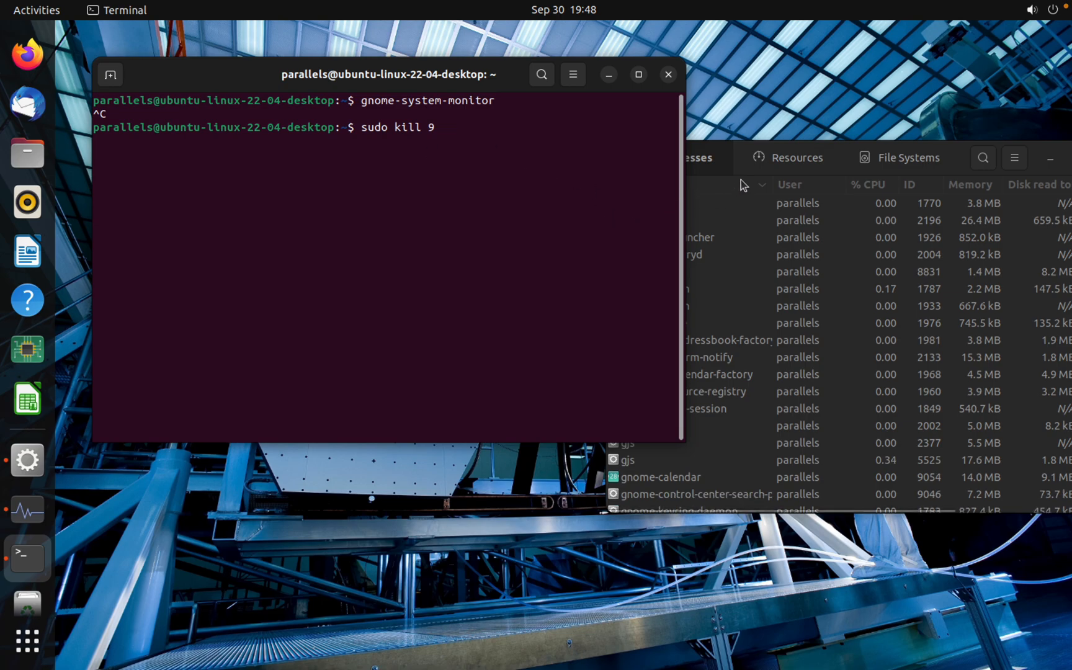
left_click(796, 158)
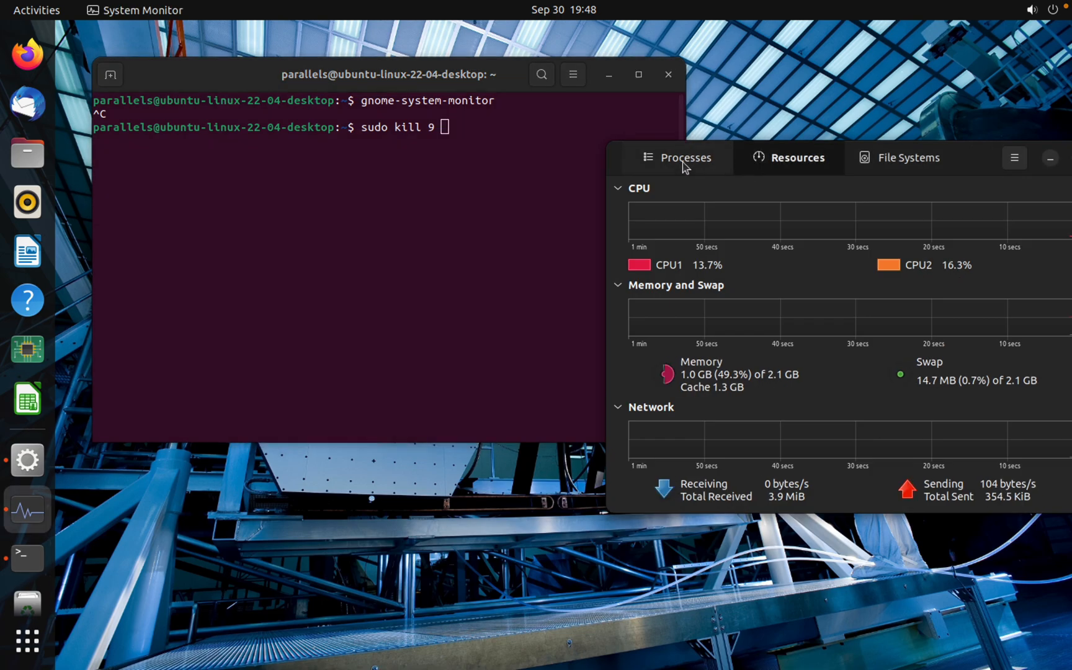
Step: Return to the Processes list and highlight (sd-pam) with ID 1770
left_click(684, 158)
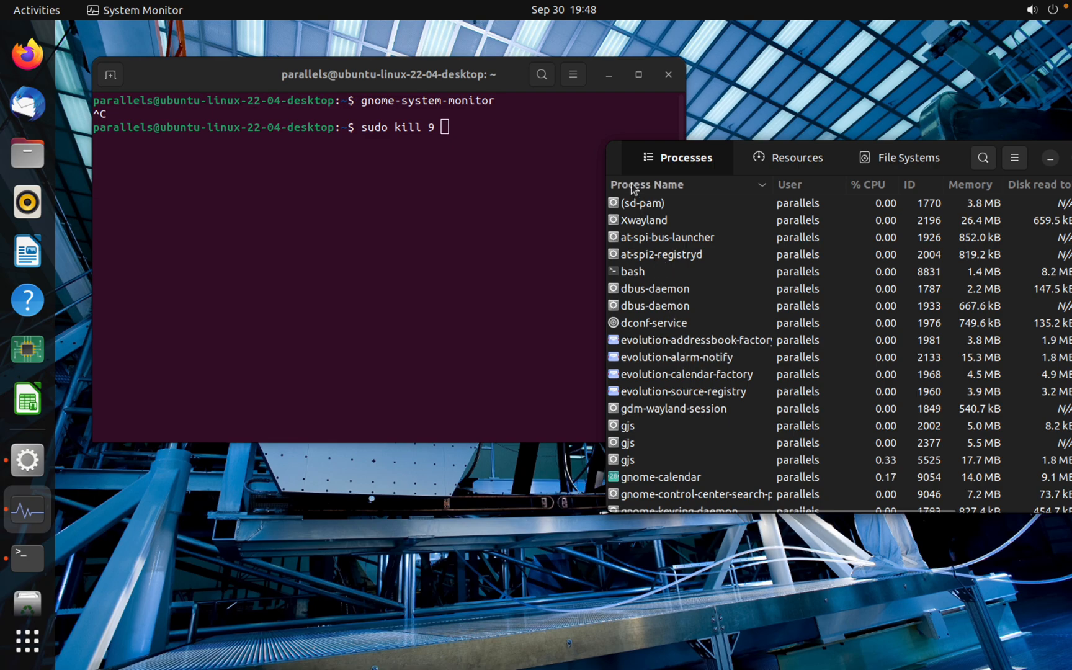
left_click(641, 203)
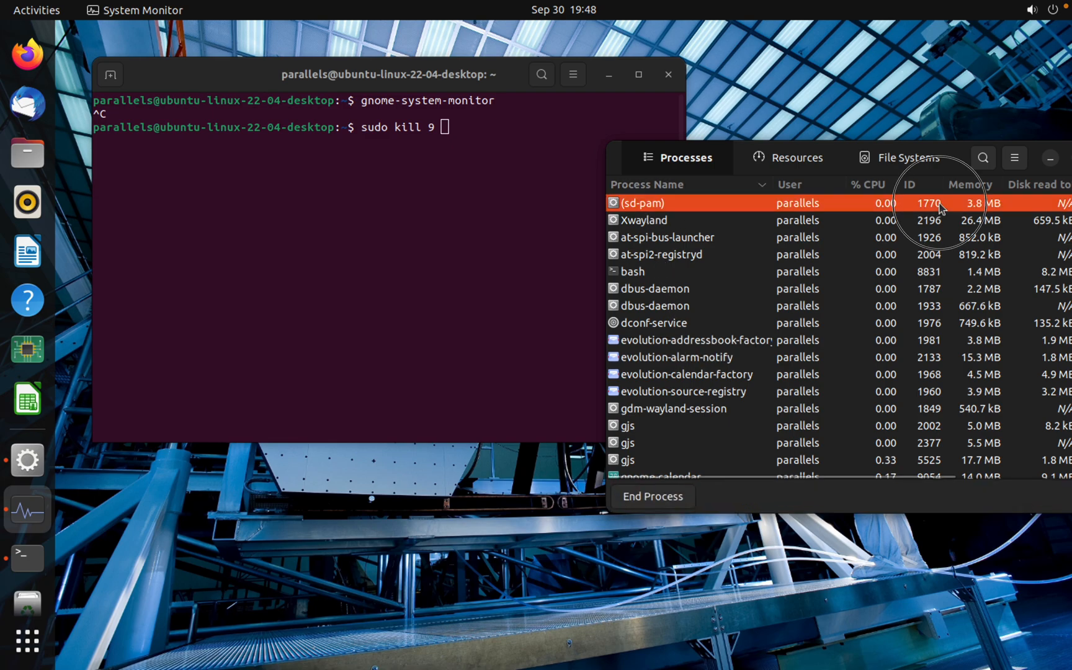
mouse_move(933, 211)
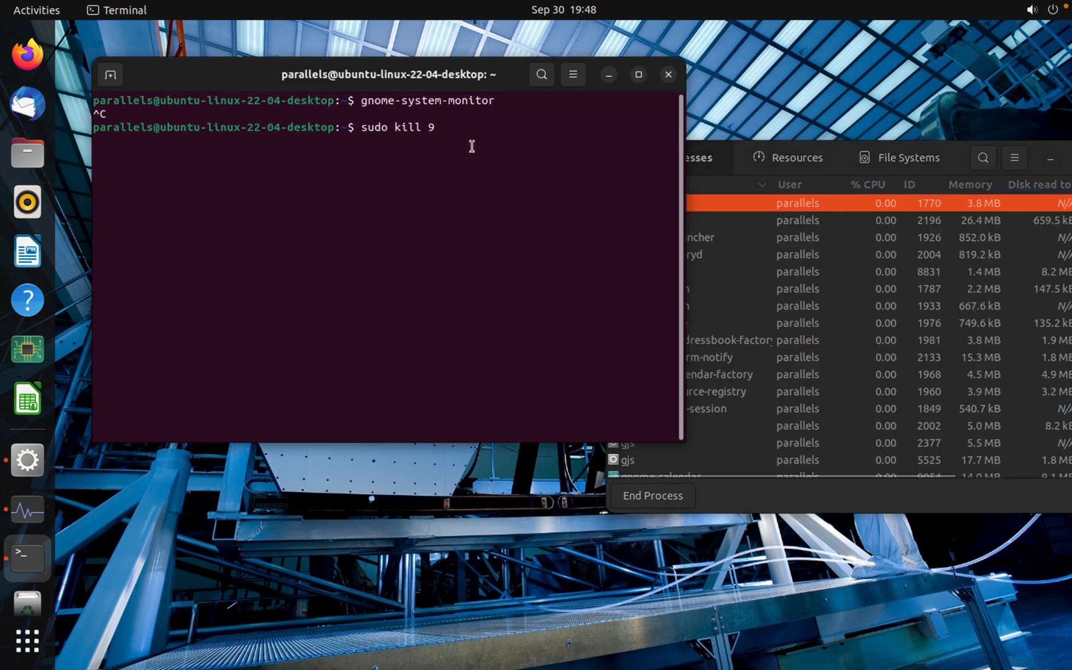
Step: Complete and run 'sudo kill 9 1770', authorising it with the sudo password
type("1770")
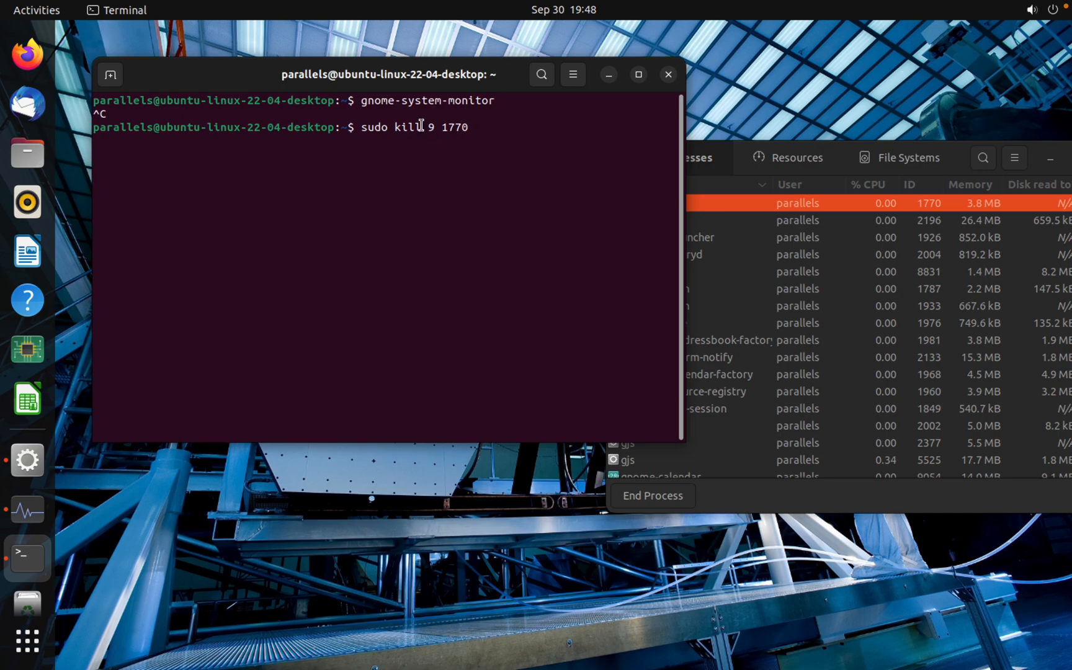
key("Return")
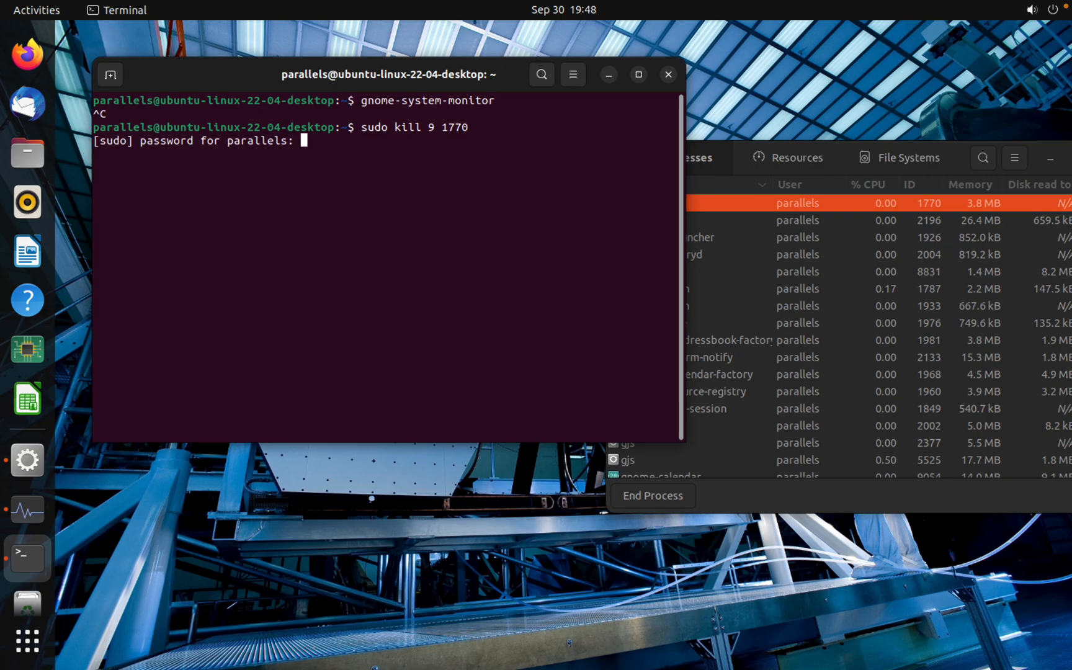
key("Return")
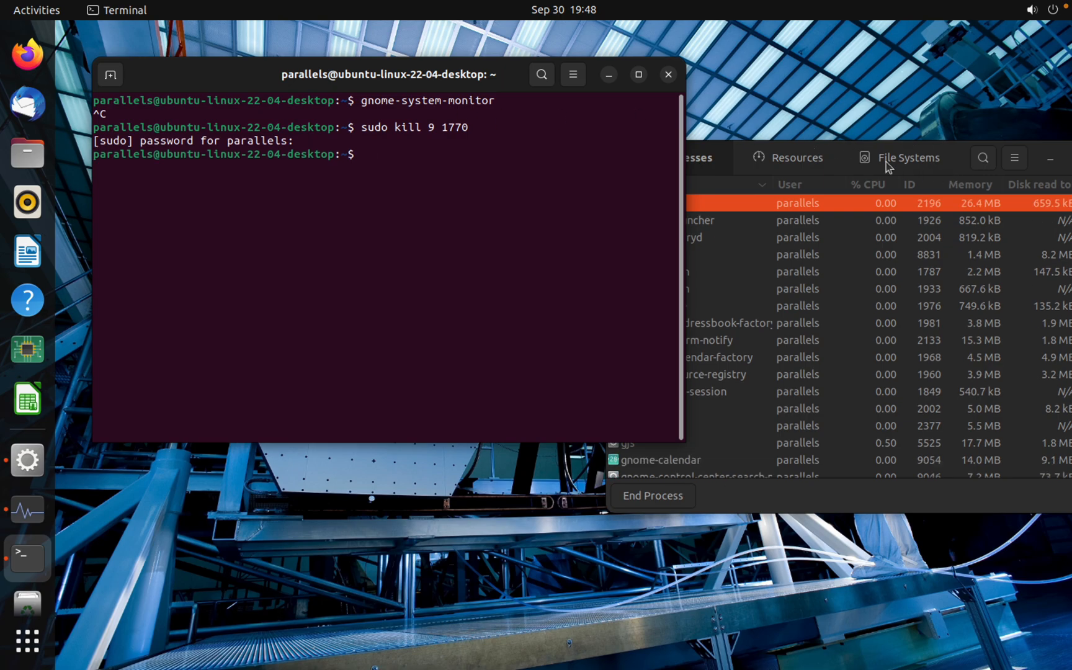
mouse_move(940, 211)
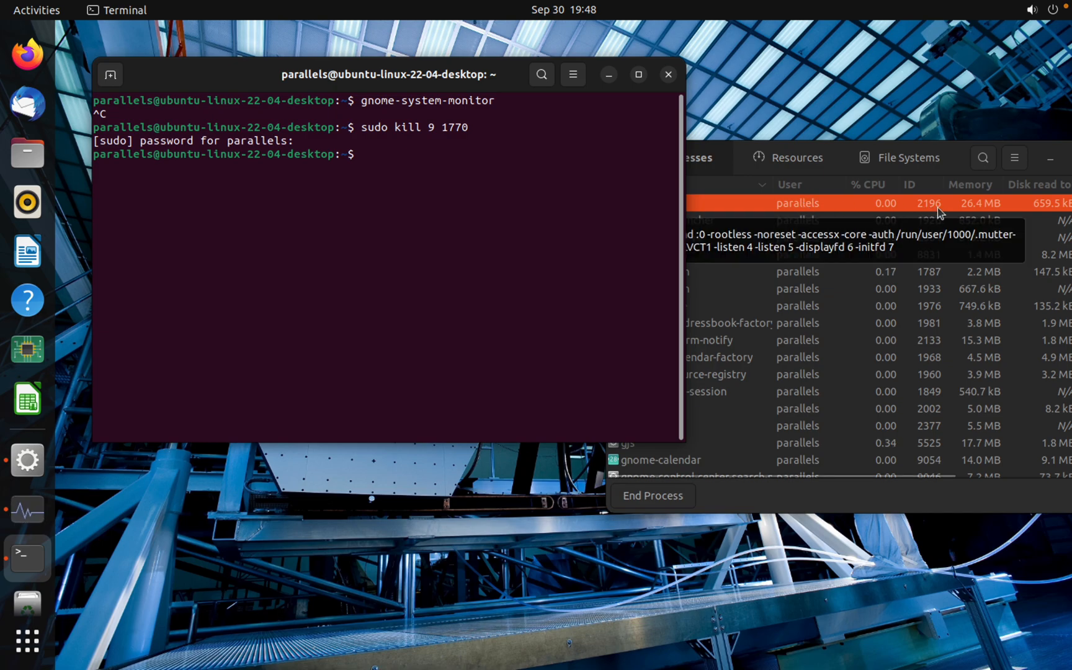
mouse_move(819, 190)
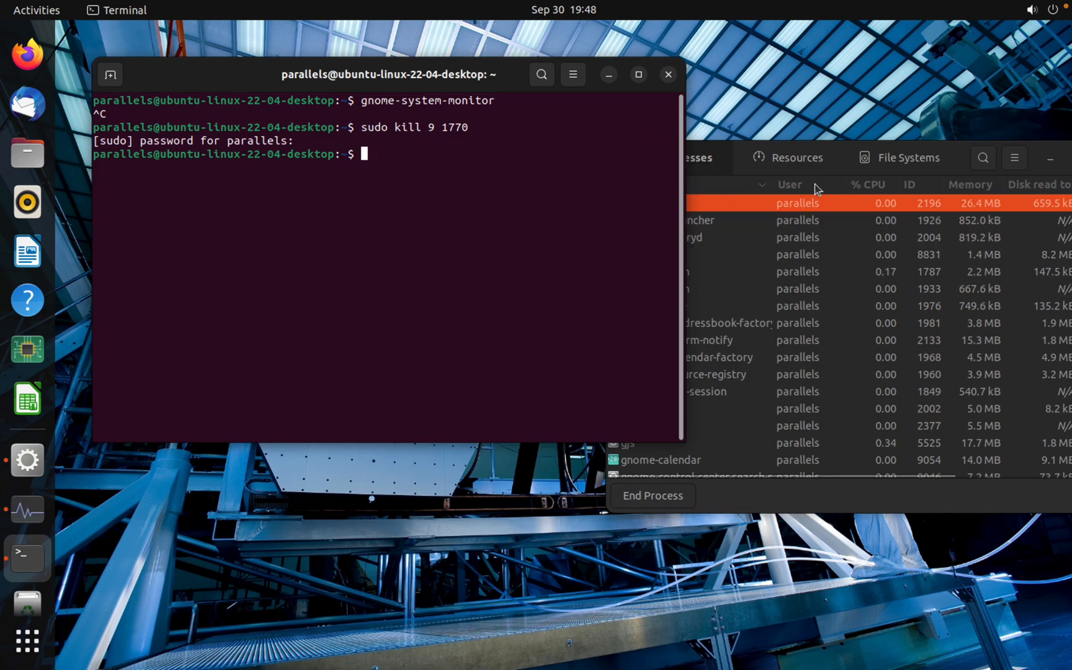
mouse_move(448, 232)
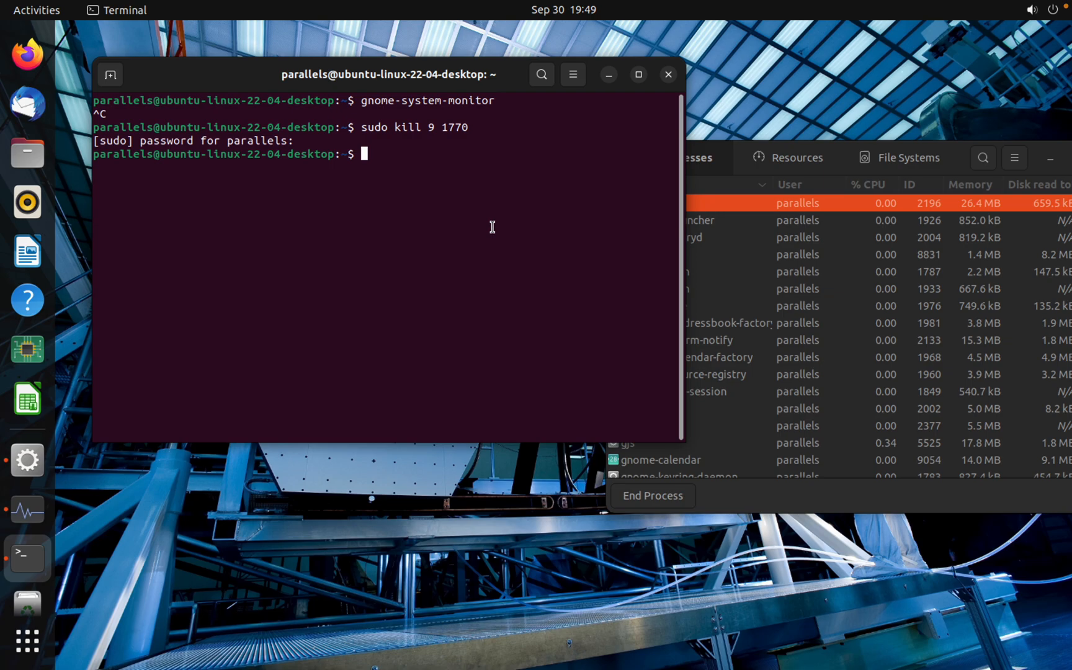
mouse_move(810, 110)
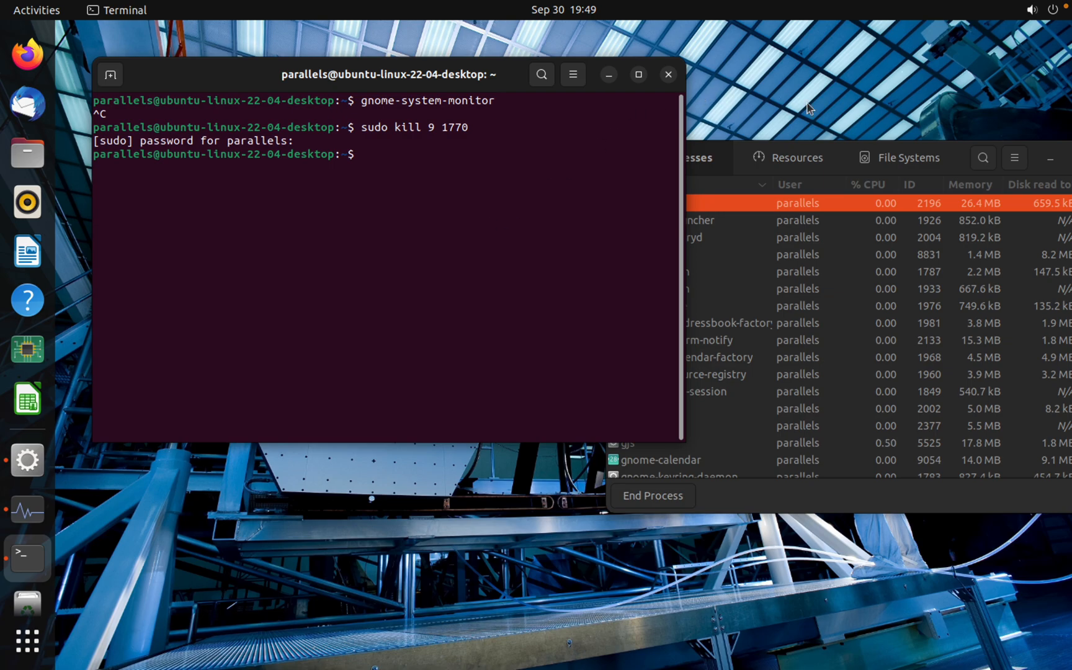